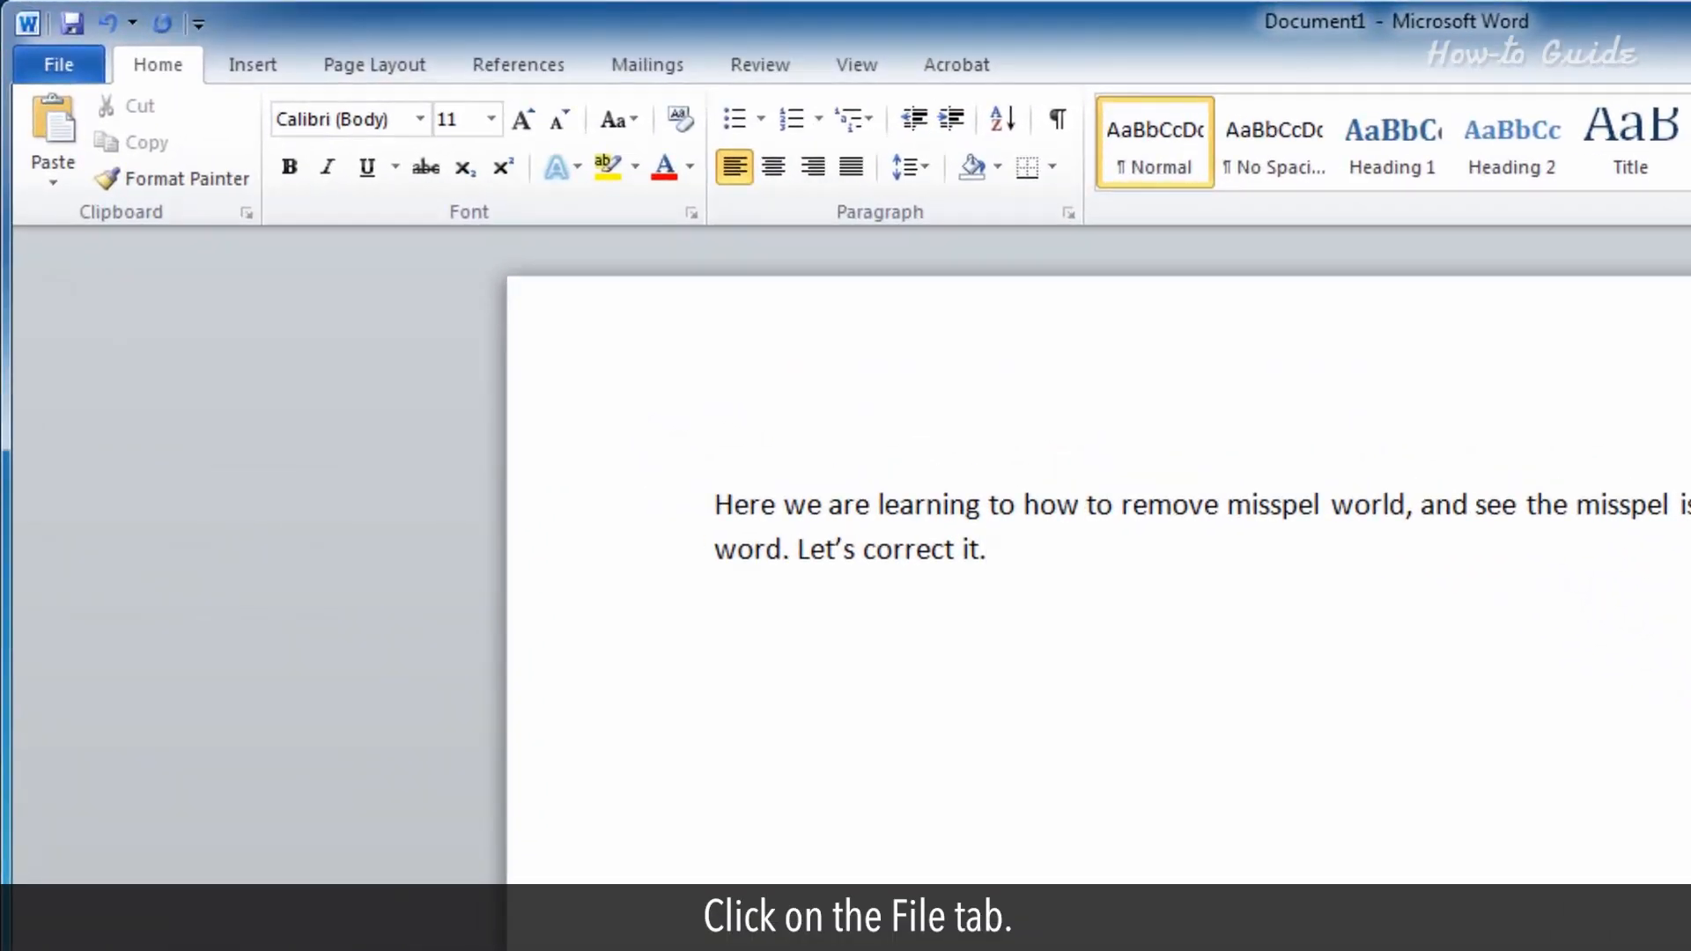
Go to the File backstage view for Document1 and launch Word Options
{"action": "left_click", "coordinate": [58, 66]}
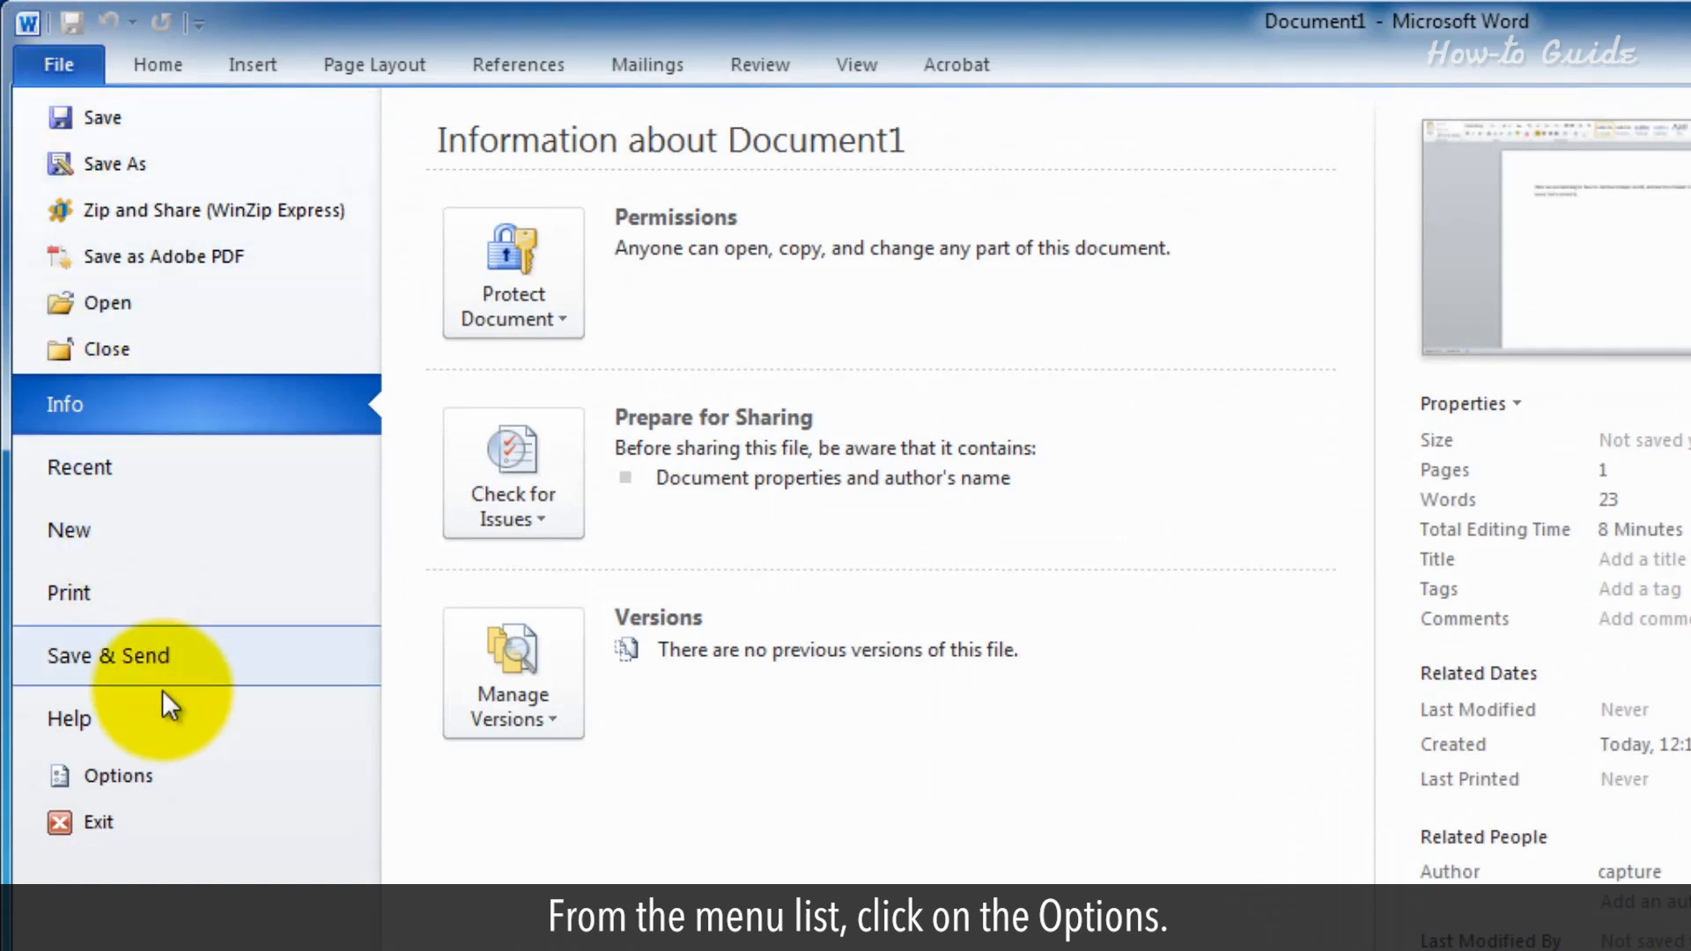
{"action": "left_click", "coordinate": [119, 775]}
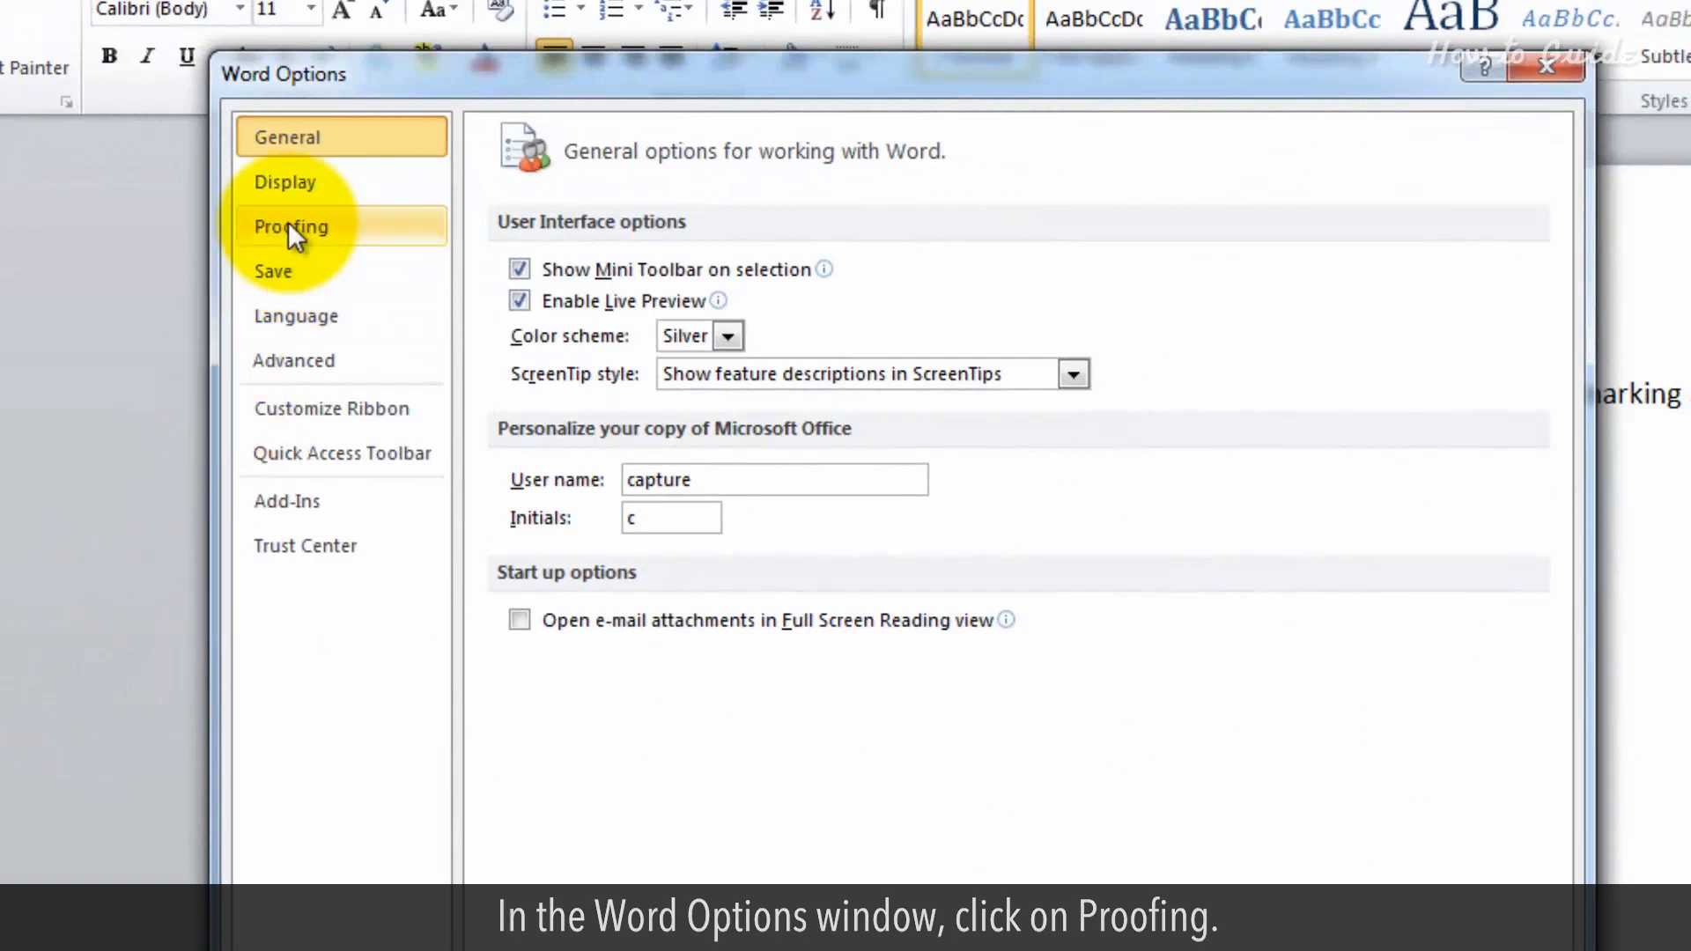
In Proofing settings leave 'Suggest from main dictionary only' unchecked and bring up Custom Dictionaries
{"action": "left_click", "coordinate": [291, 226]}
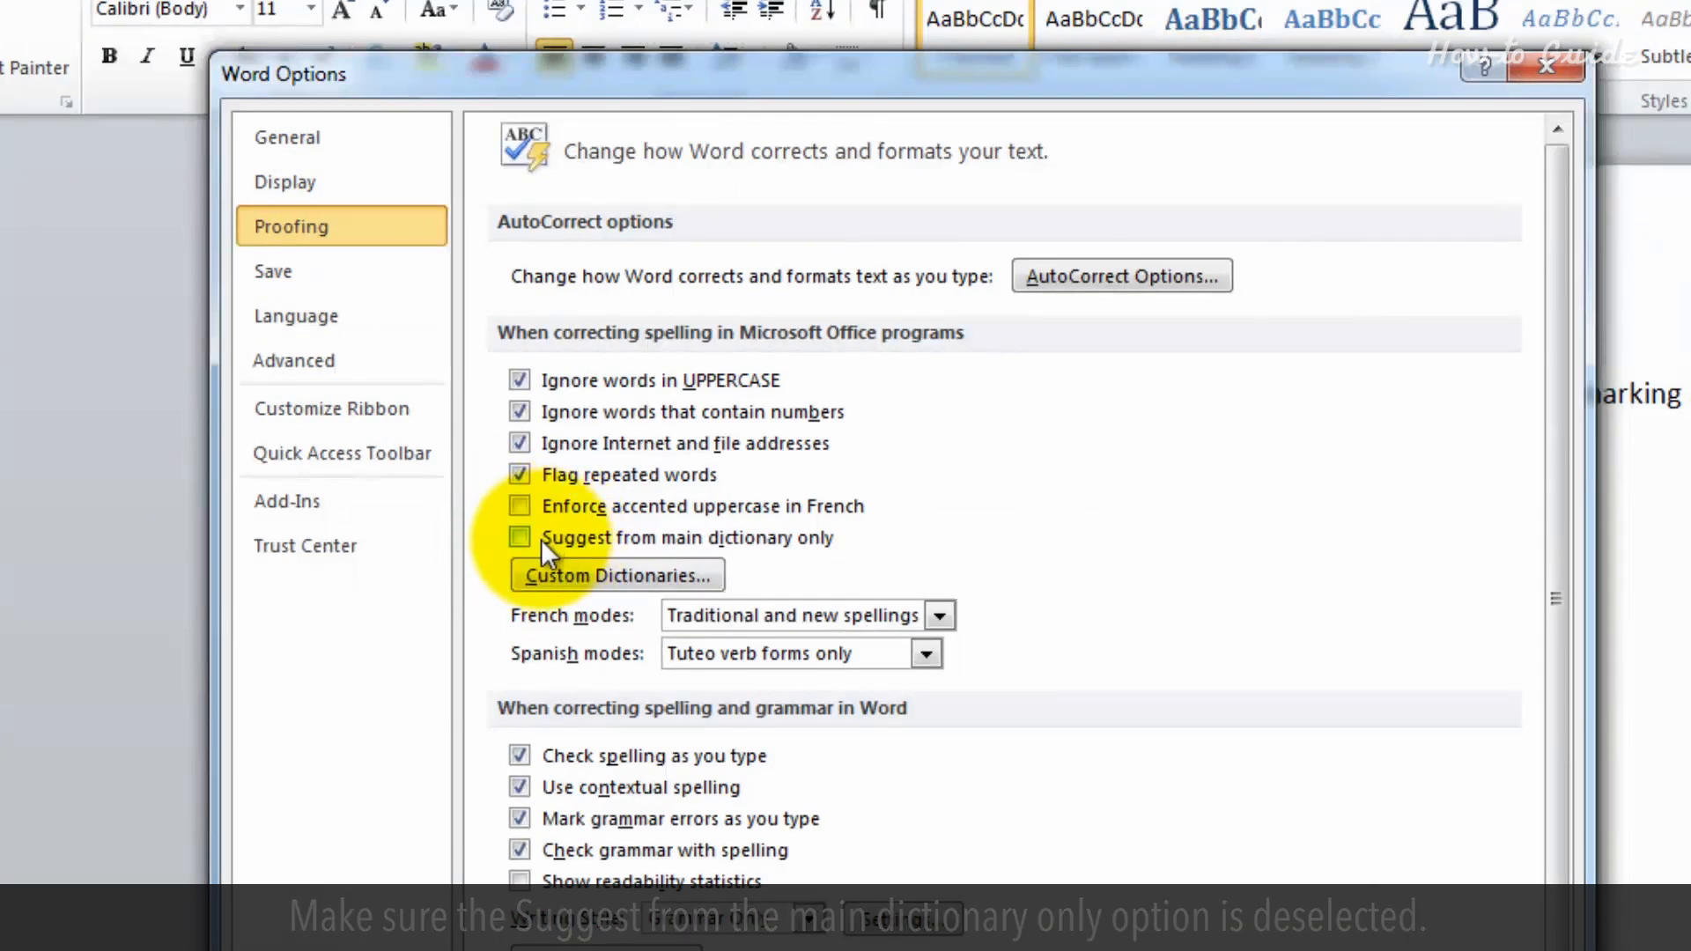
{"action": "left_click", "coordinate": [519, 539]}
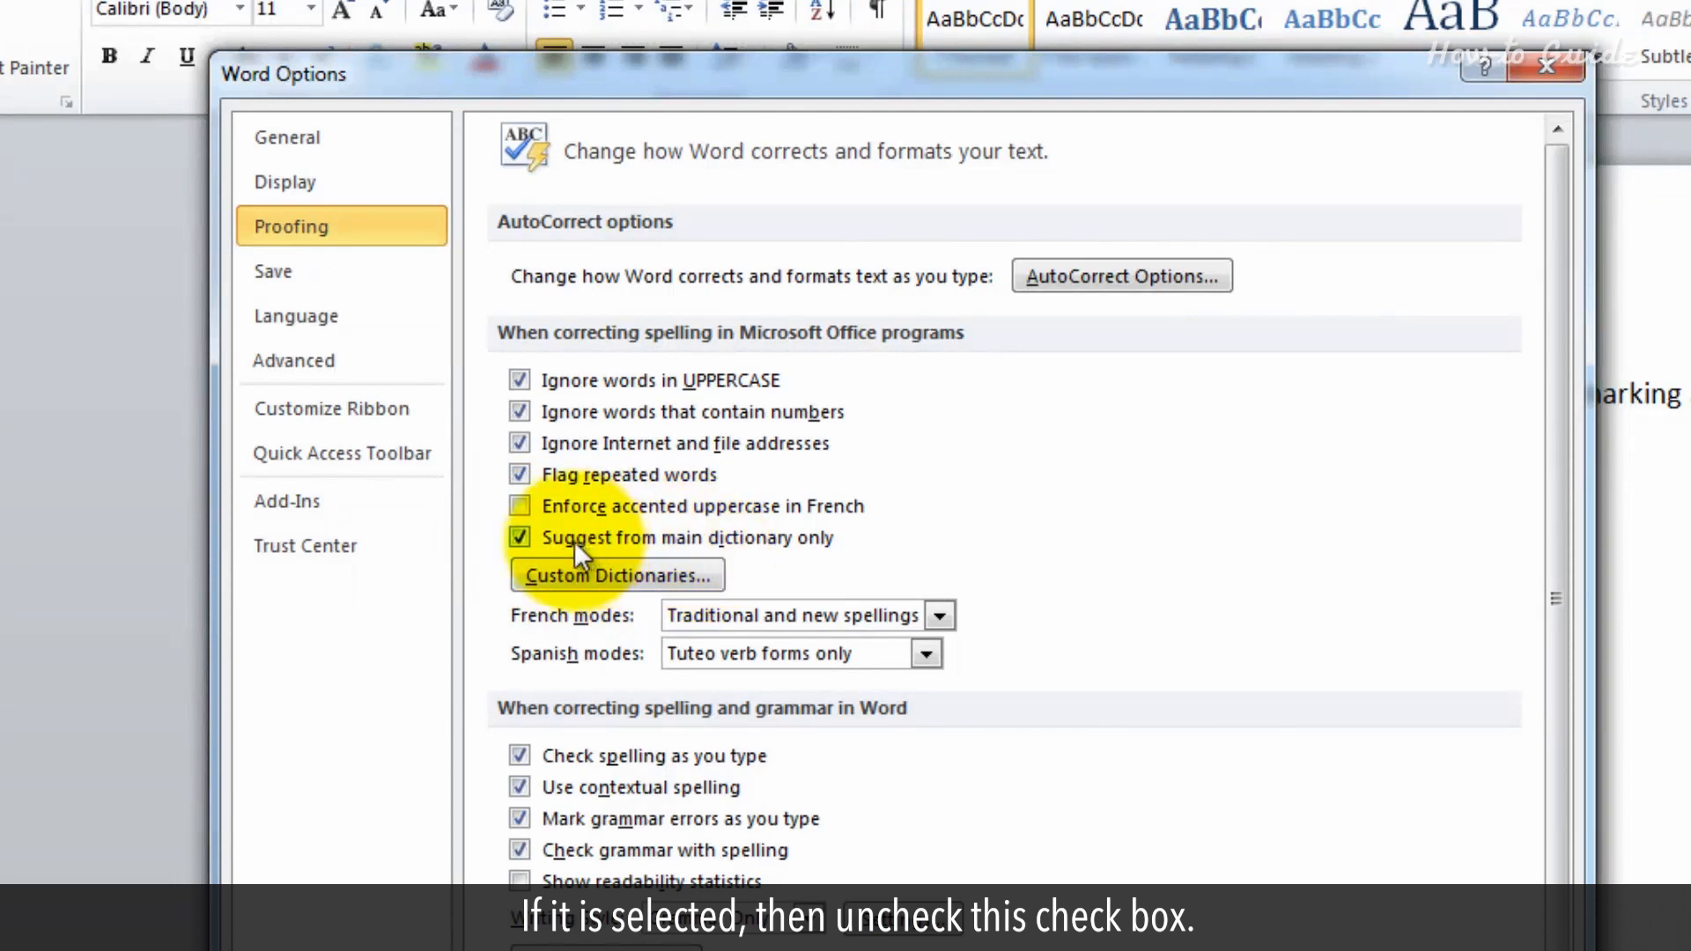
{"action": "left_click", "coordinate": [519, 539]}
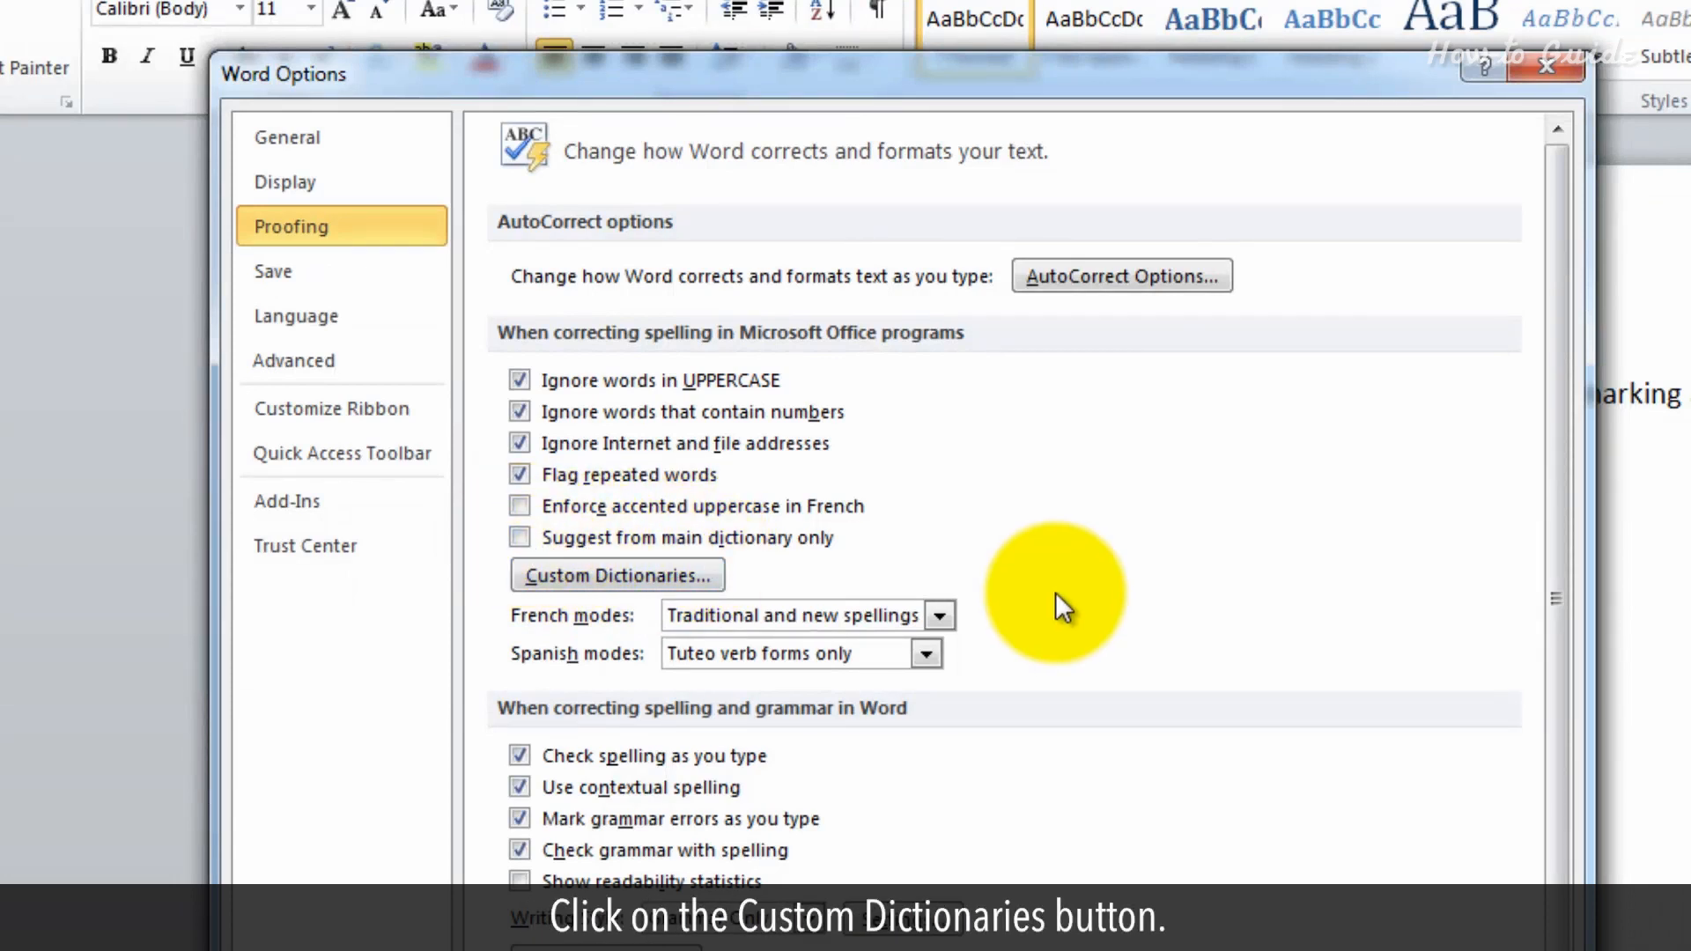
{"action": "left_click", "coordinate": [616, 574]}
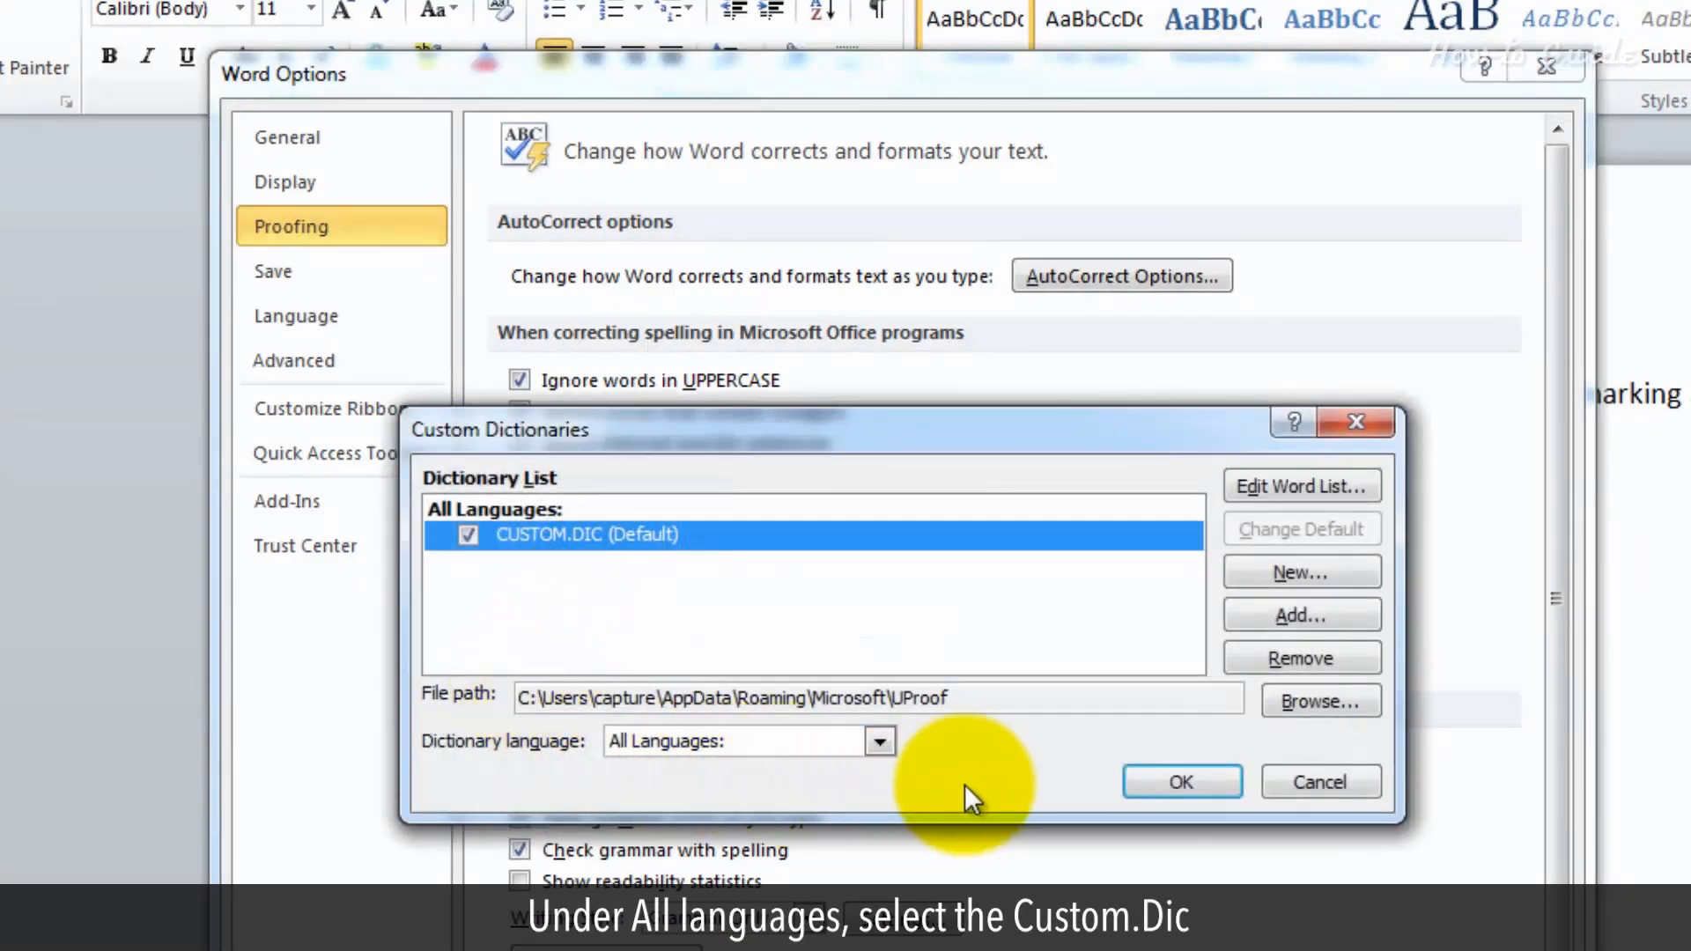
Select CUSTOM.DIC (Default) and show its word list containing 'misspel'
{"action": "left_click", "coordinate": [567, 535]}
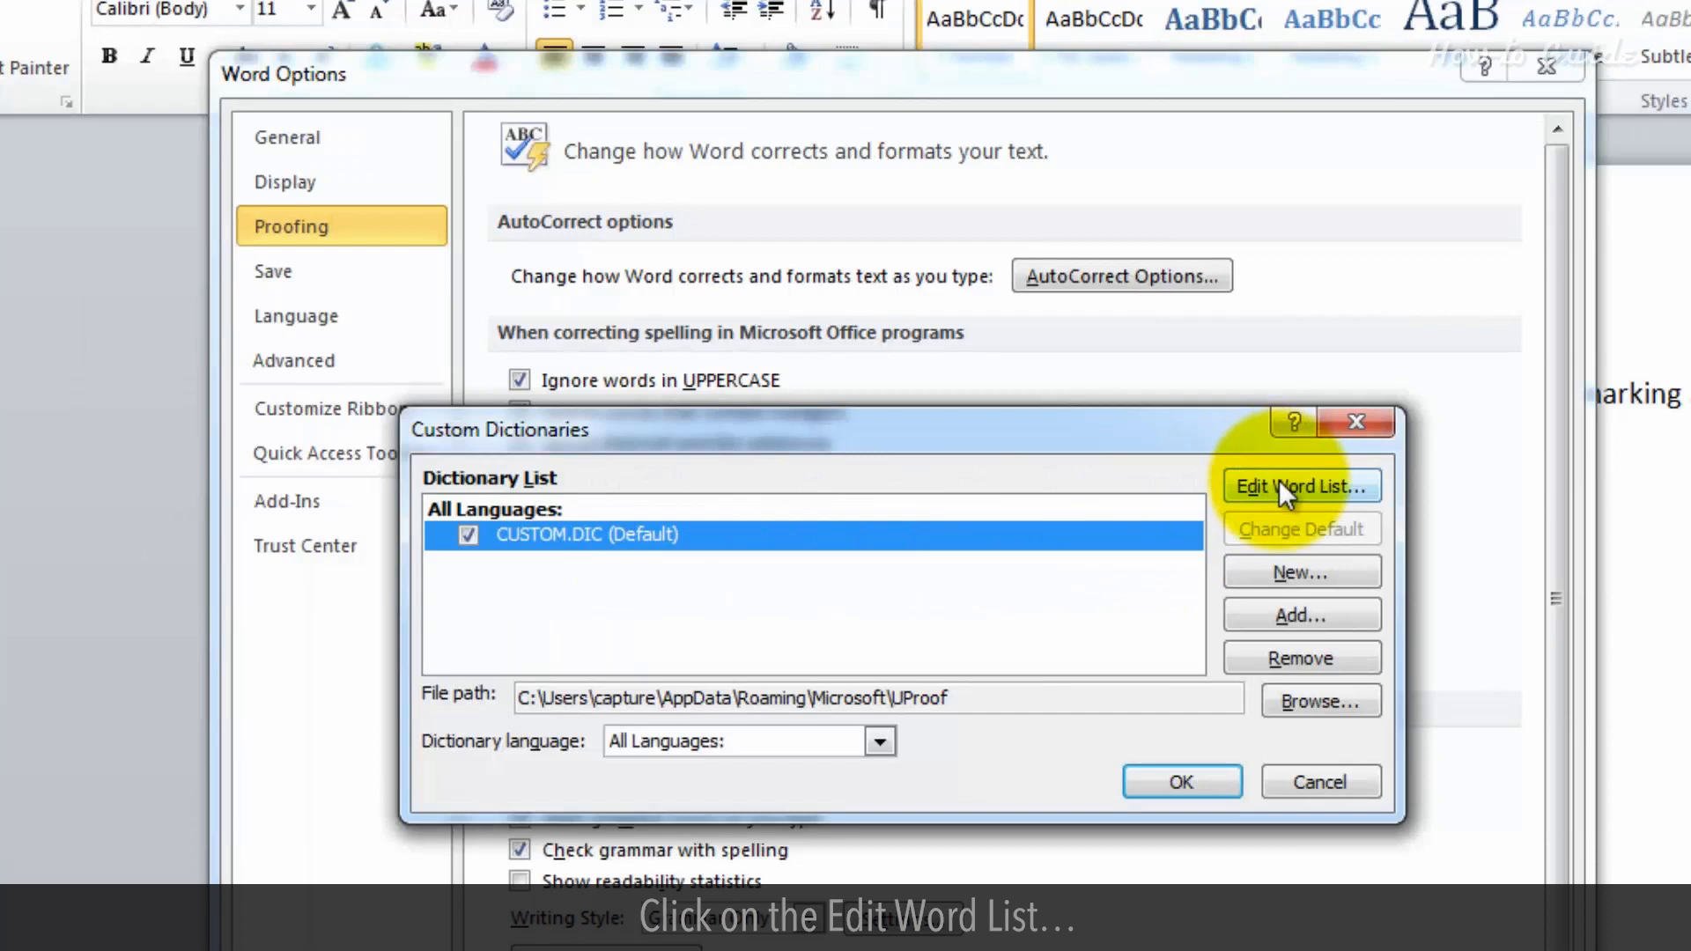
{"action": "left_click", "coordinate": [1299, 486]}
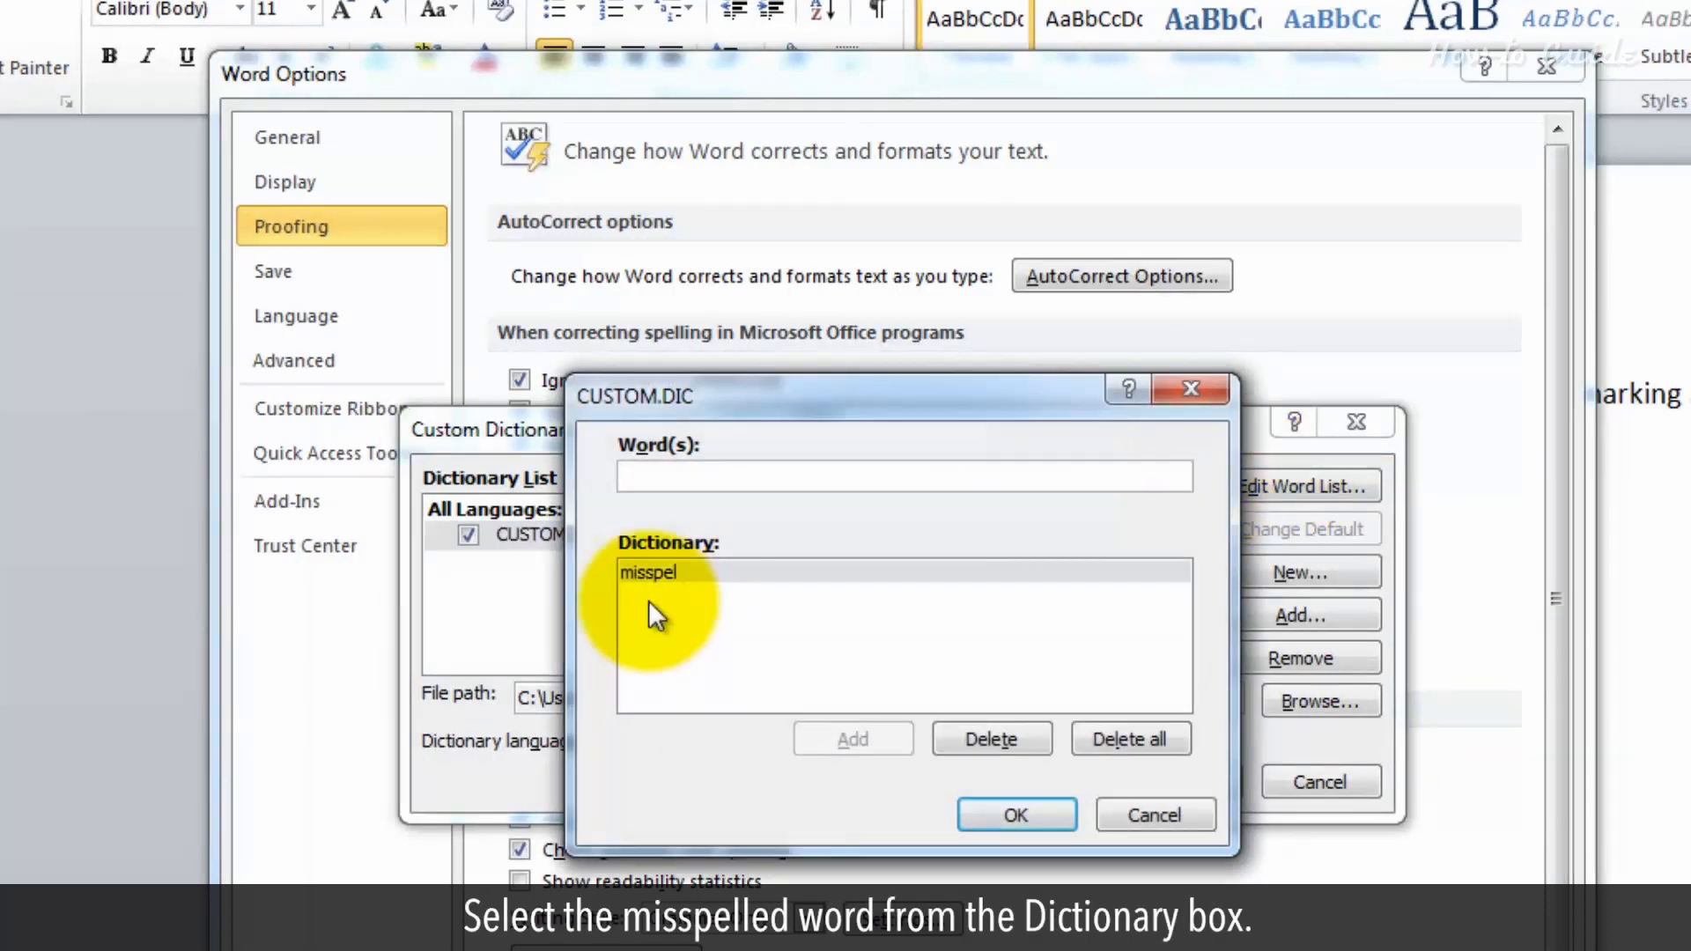
Delete 'misspel' from CUSTOM.DIC and confirm the now-empty word list
{"action": "left_click", "coordinate": [648, 573]}
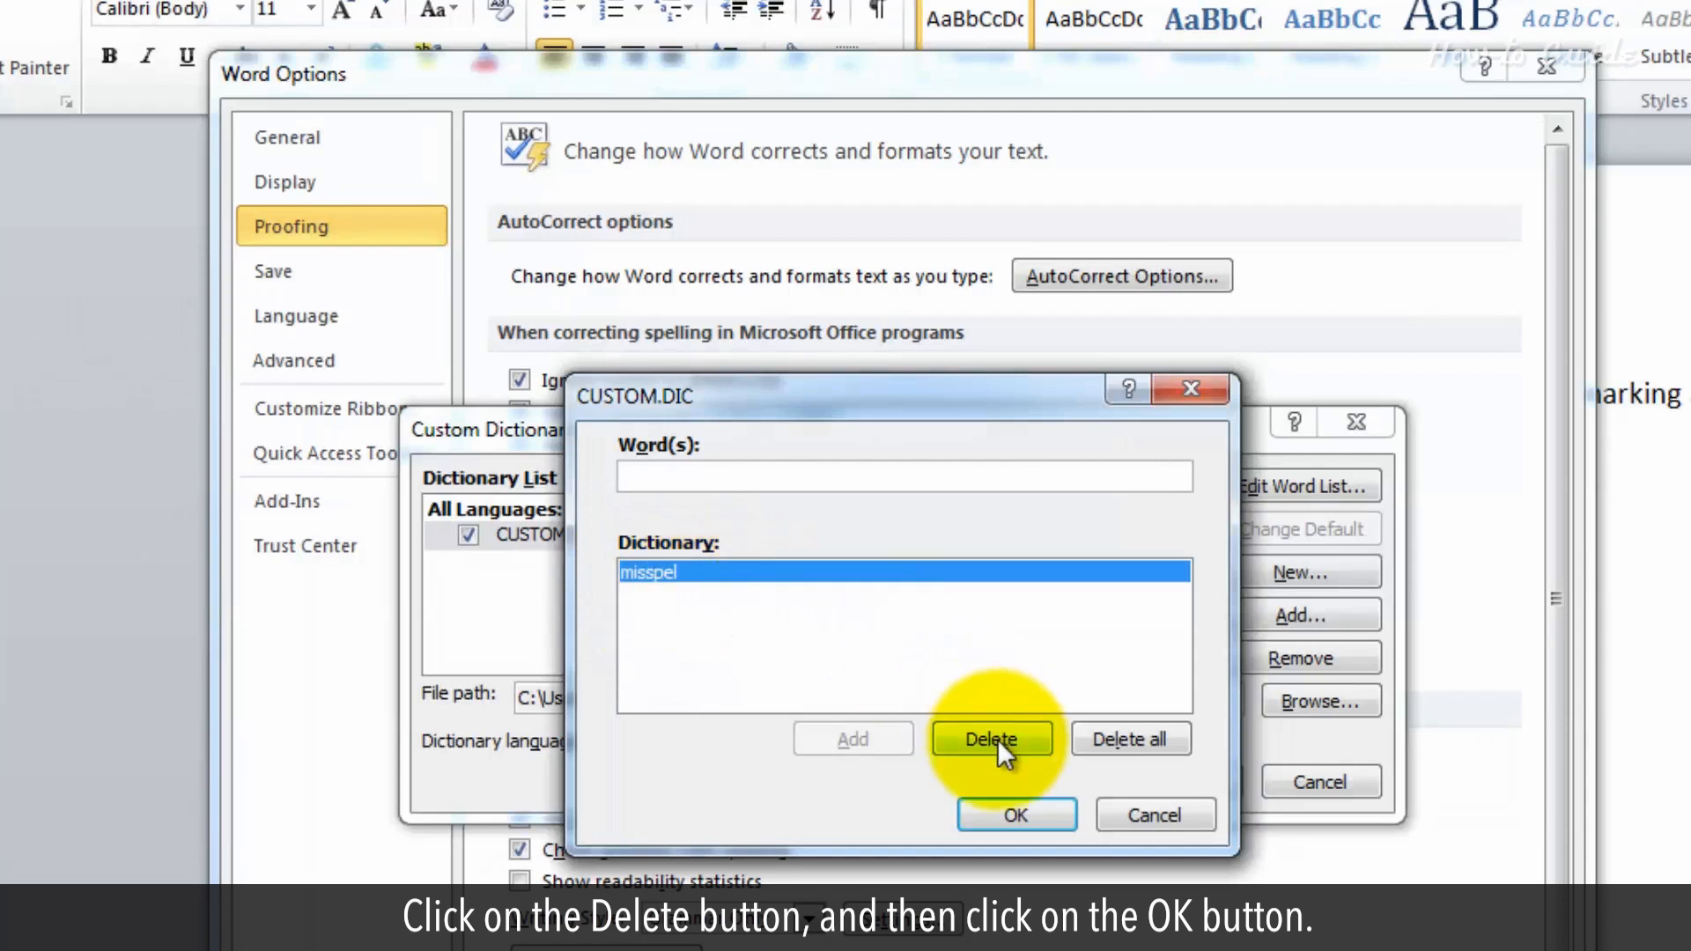
{"action": "left_click", "coordinate": [993, 738]}
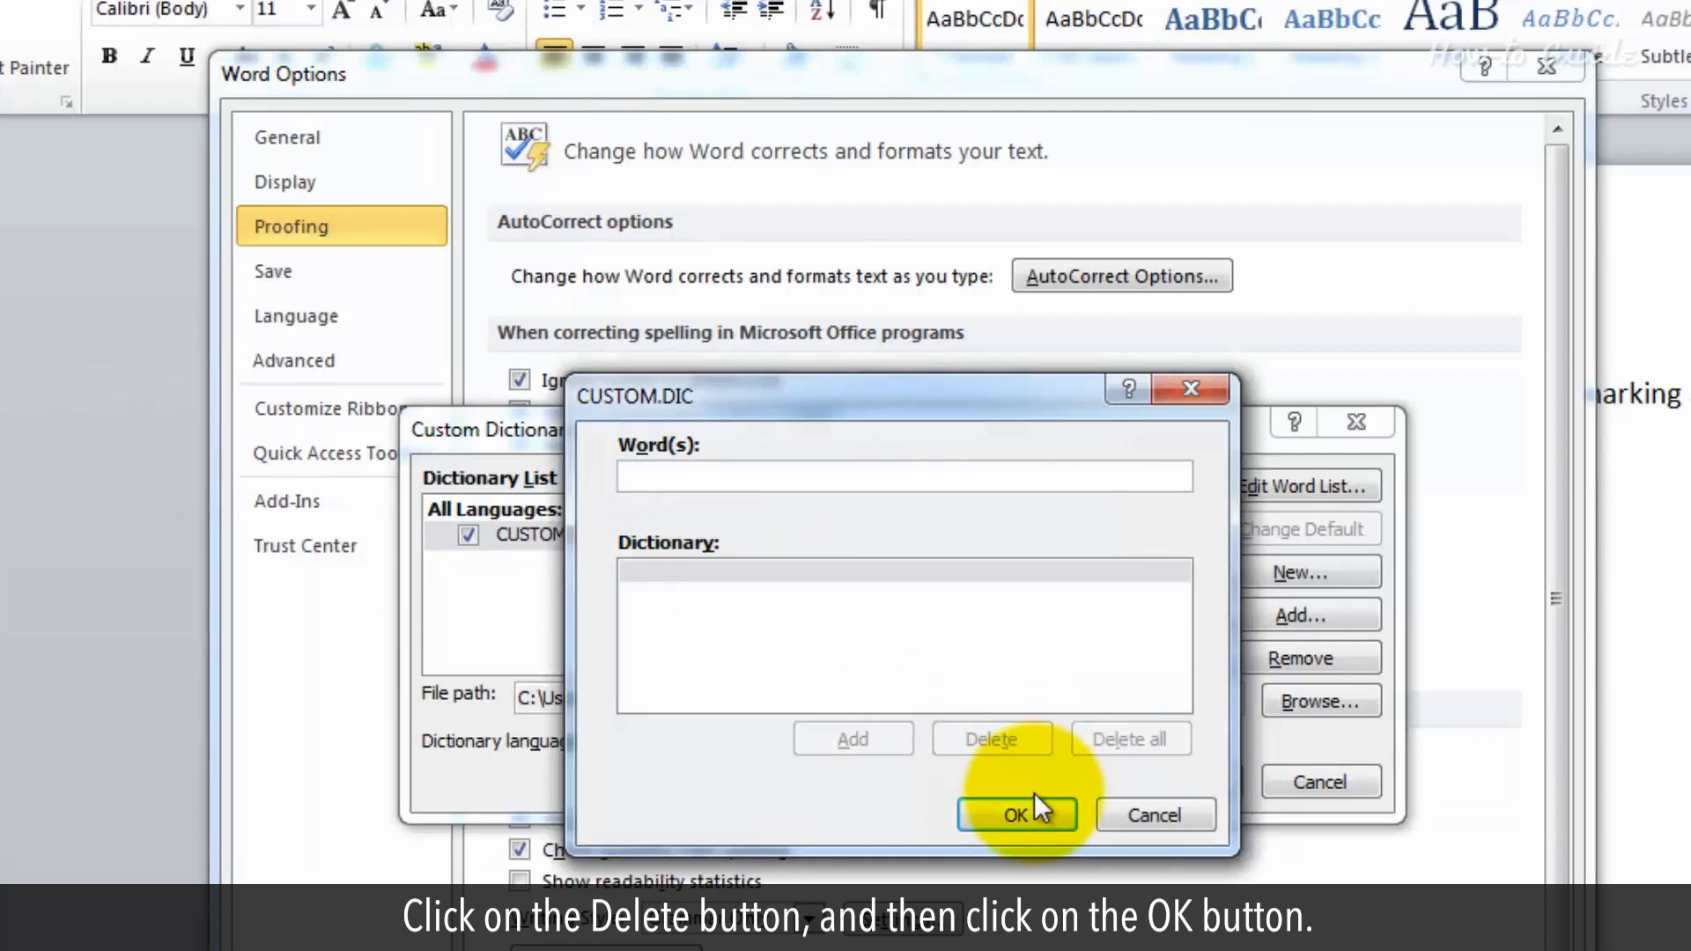
{"action": "left_click", "coordinate": [1016, 814]}
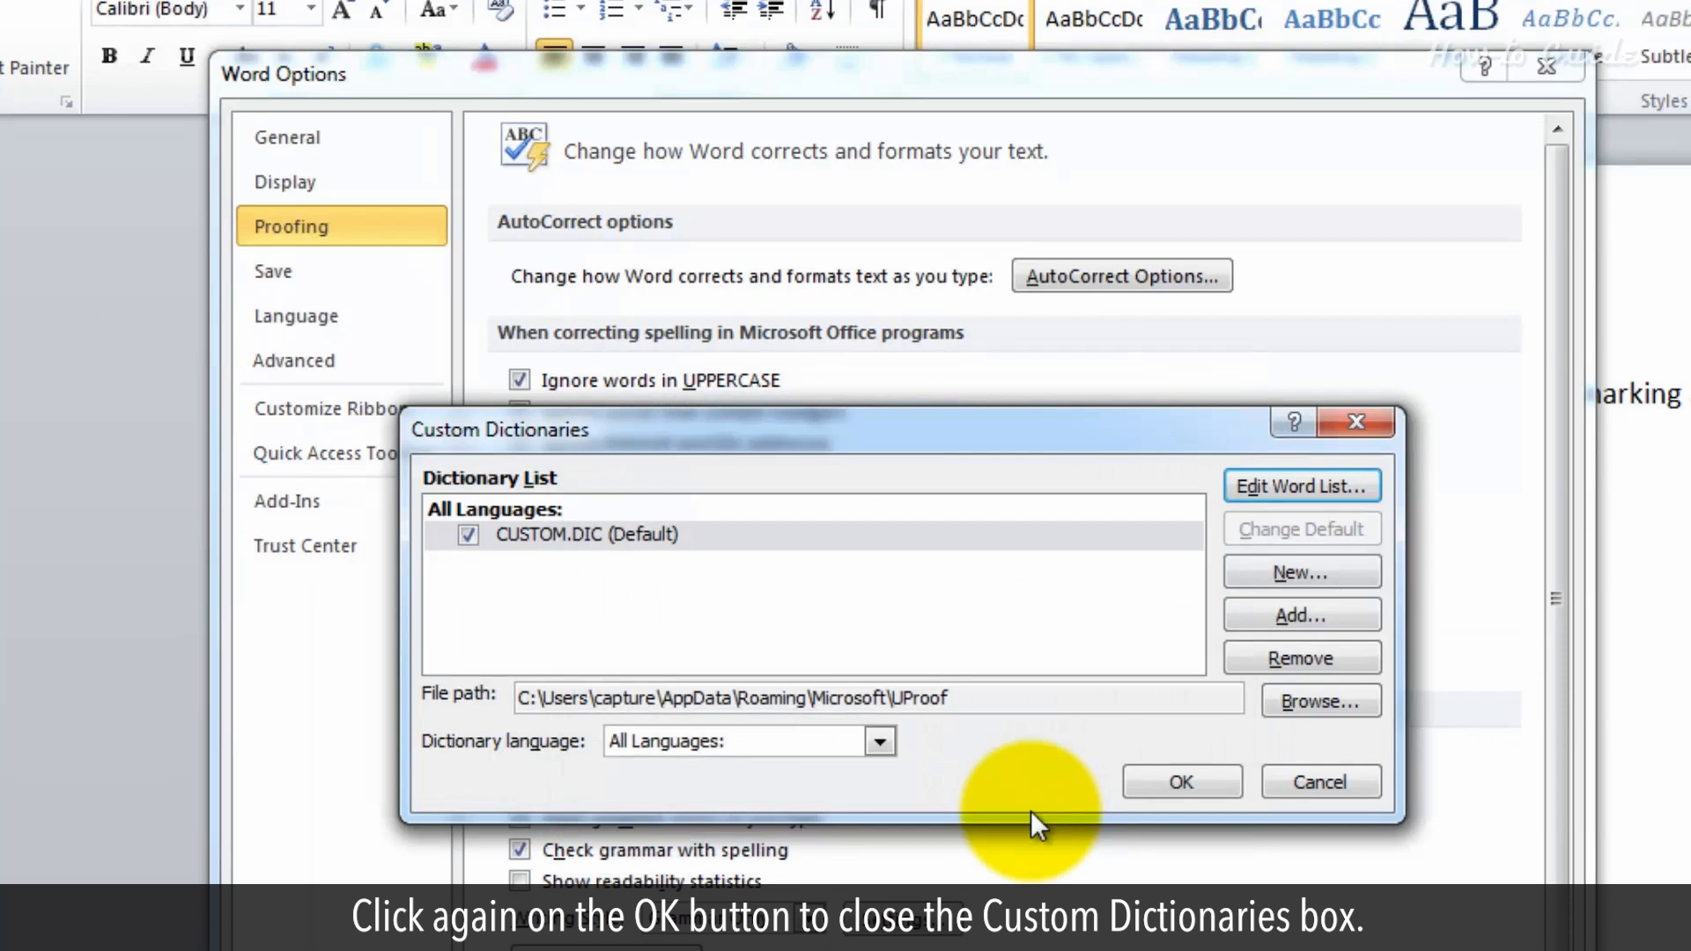
Close Custom Dictionaries and Word Options, then select the red-underlined 'misspel' in the document
{"action": "left_click", "coordinate": [1182, 782]}
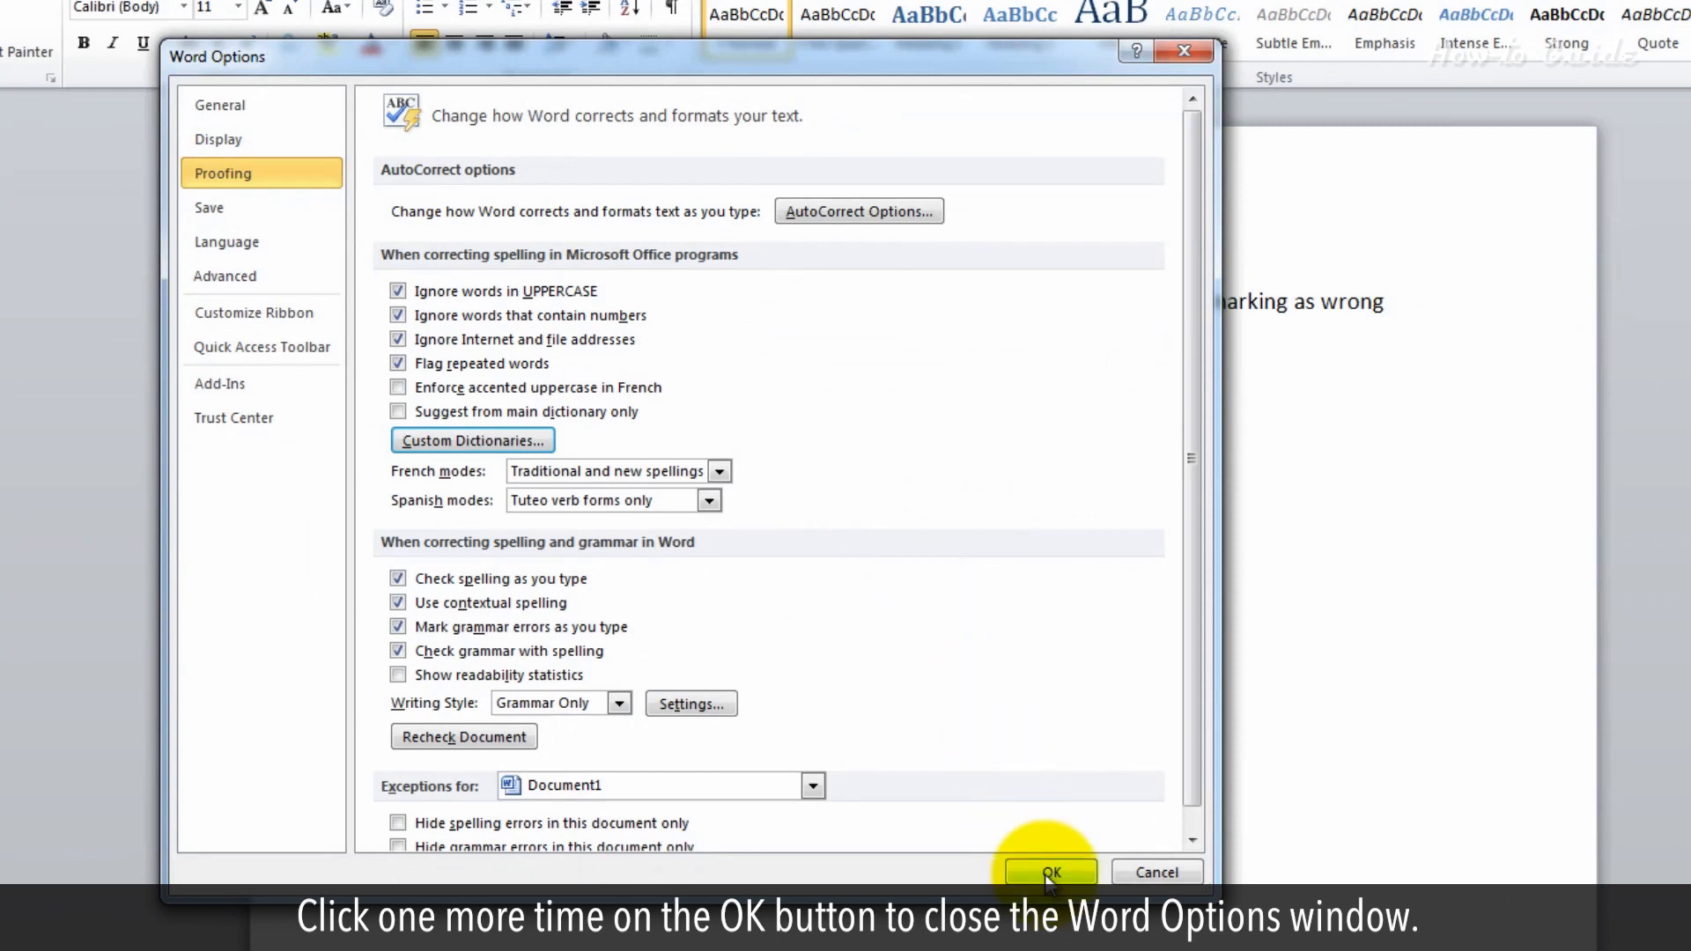
{"action": "left_click", "coordinate": [1055, 872]}
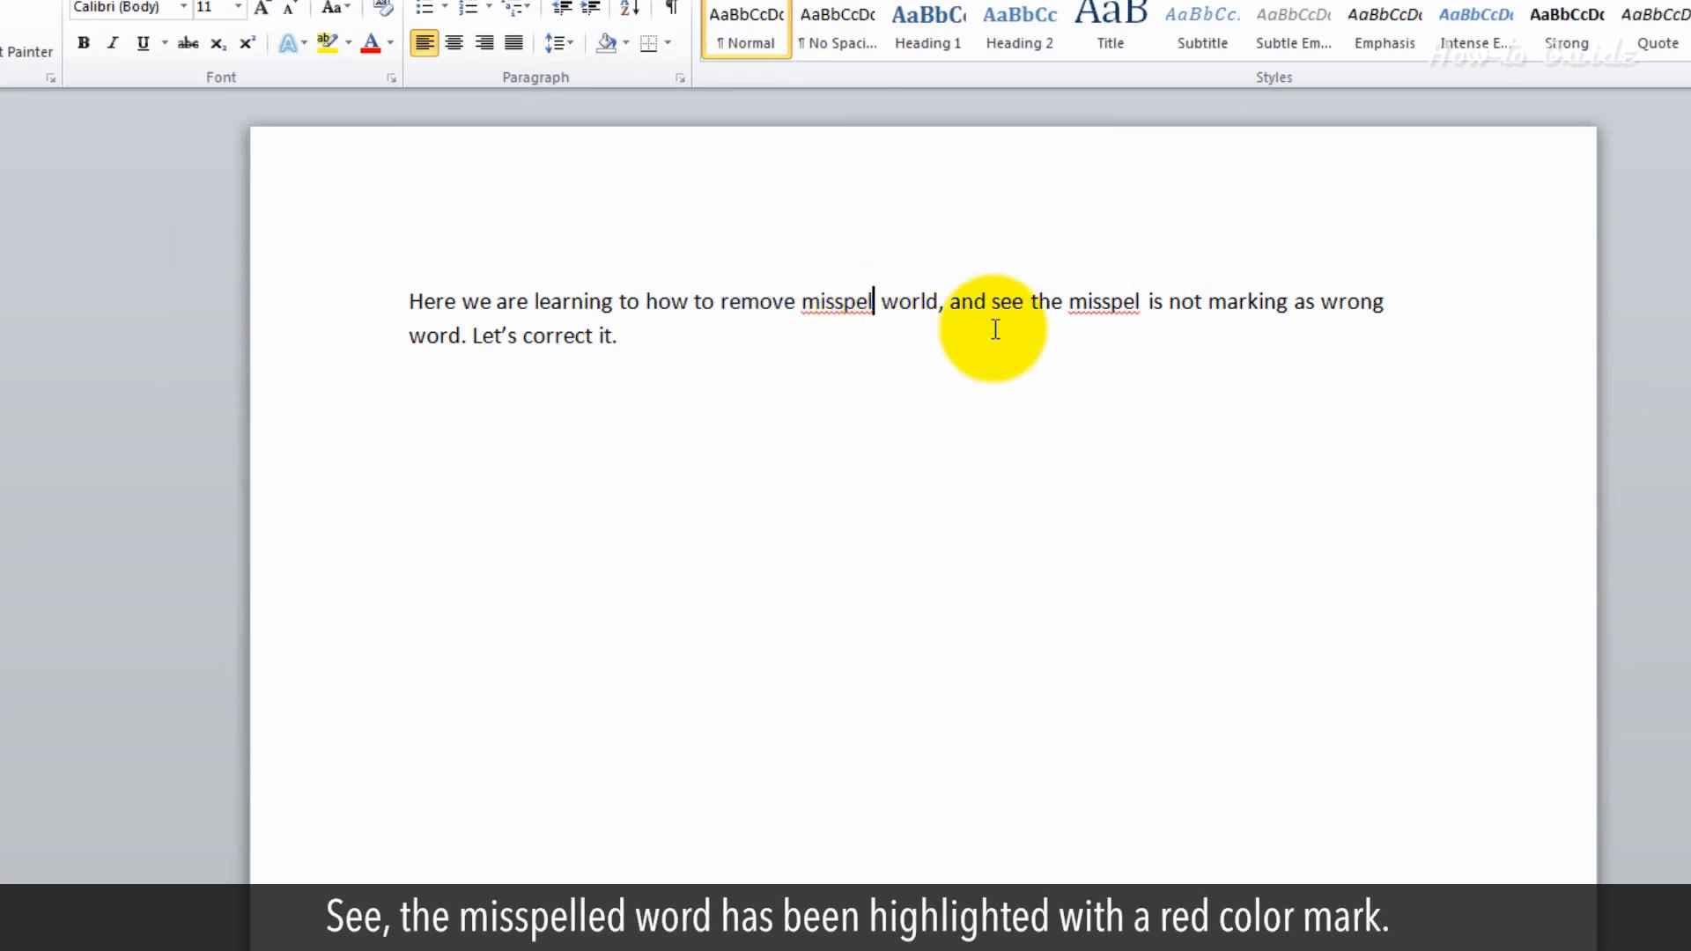
{"action": "double_click", "coordinate": [833, 301]}
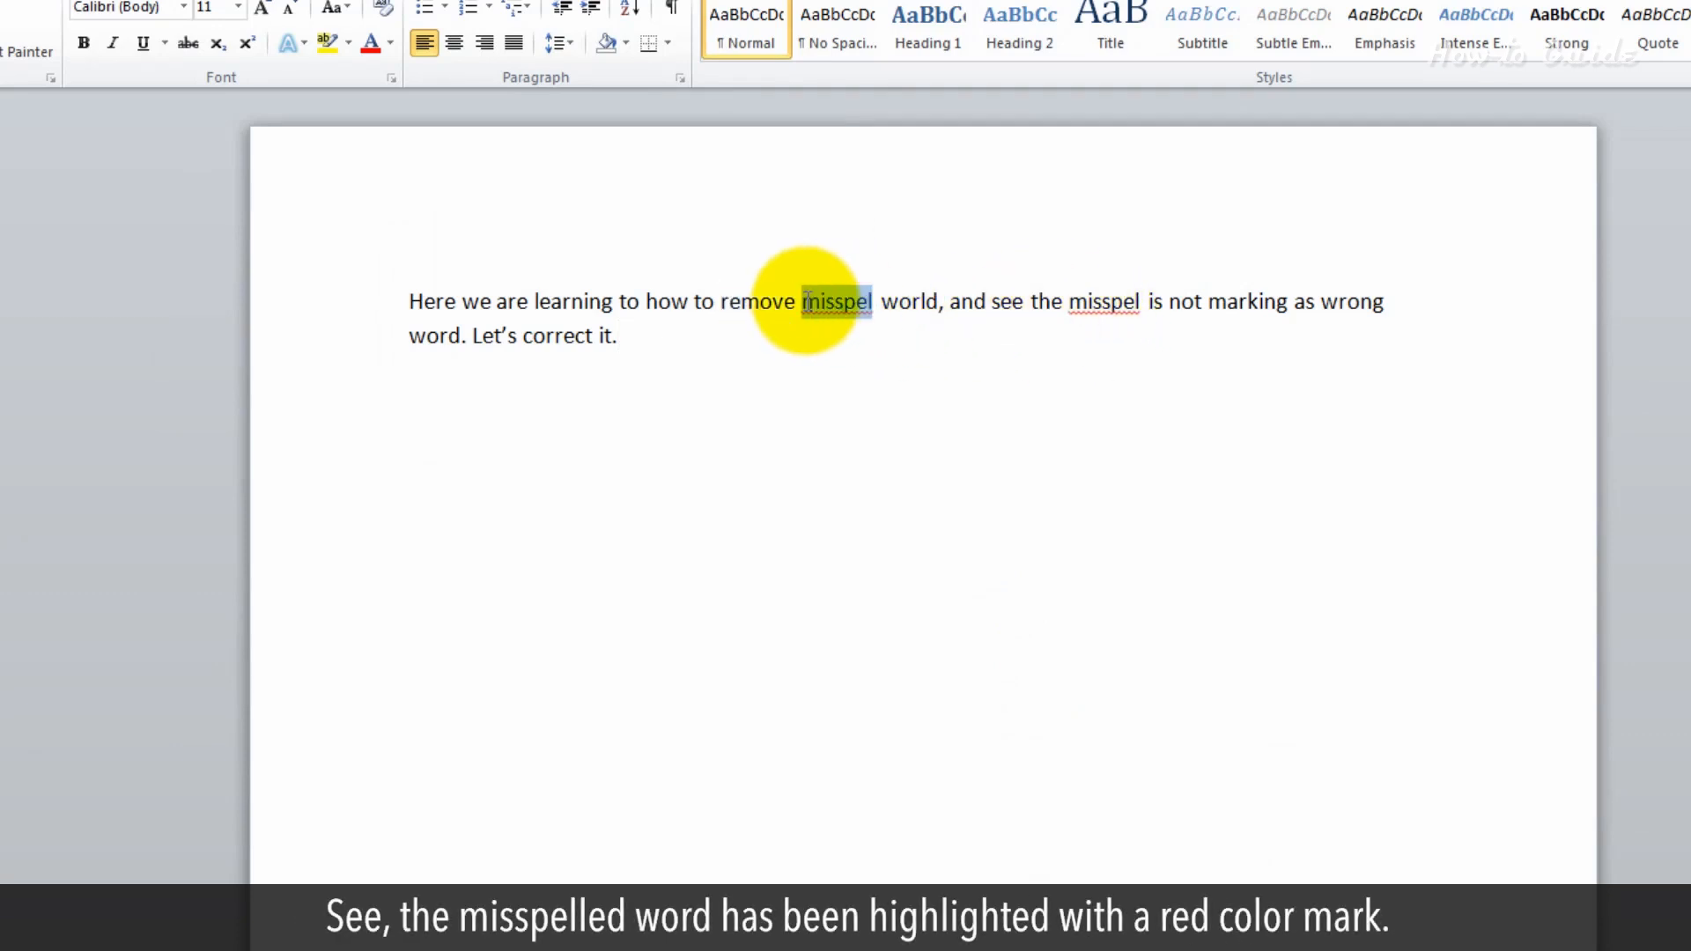